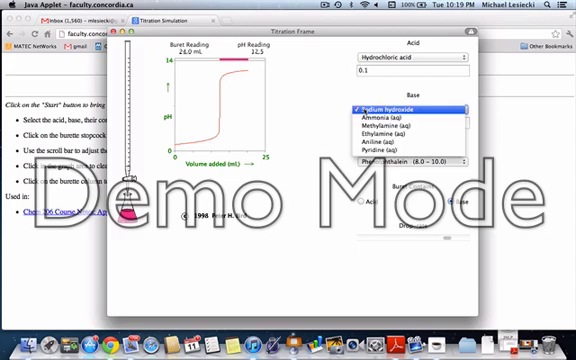
{"action": "left_click", "coordinate": [404, 104]}
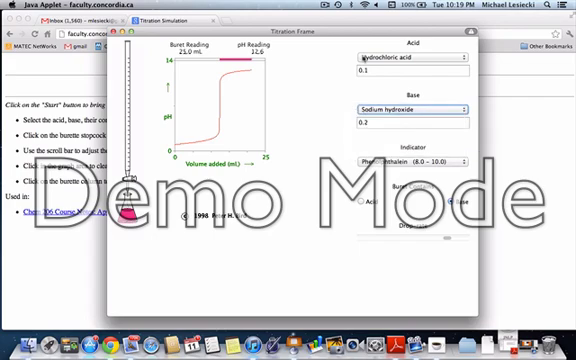
{"action": "left_click", "coordinate": [410, 54]}
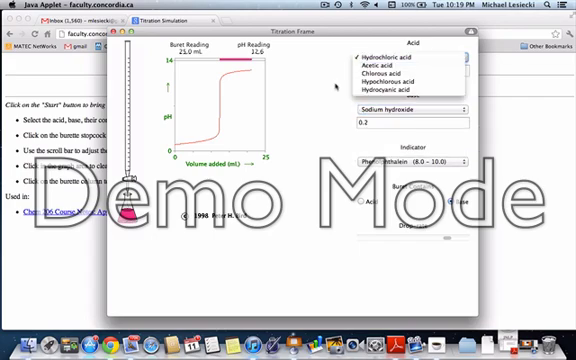
{"action": "left_click", "coordinate": [410, 50]}
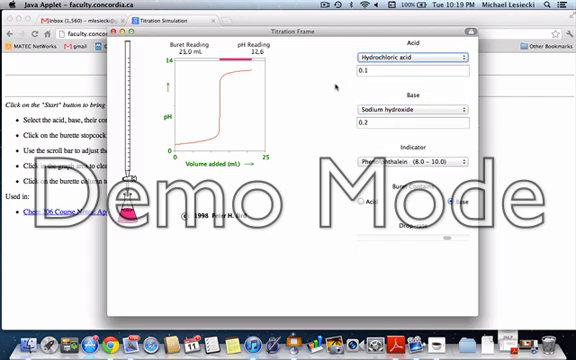